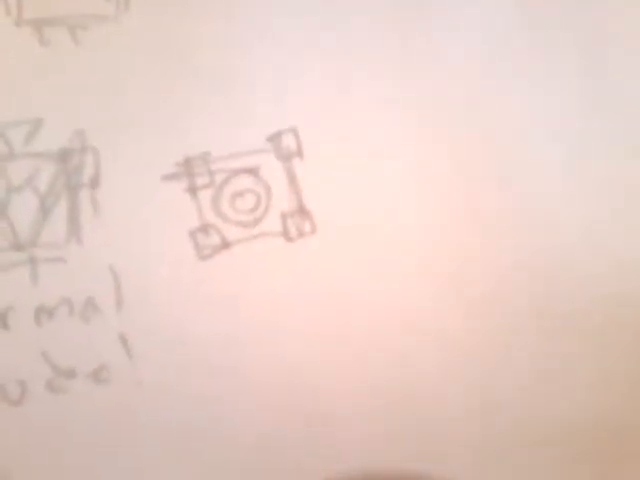
mouse_move(320, 240)
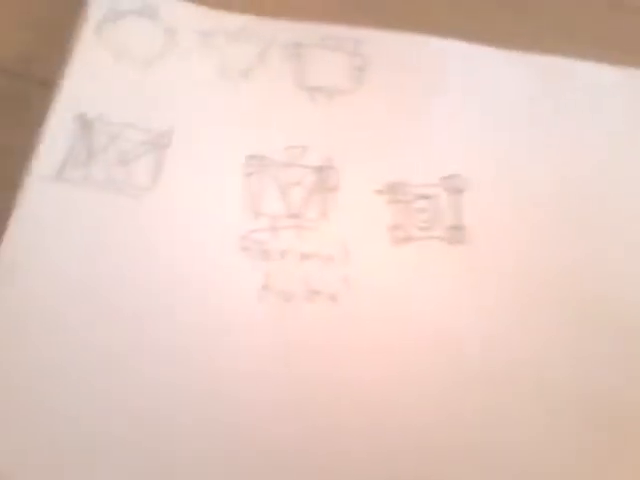